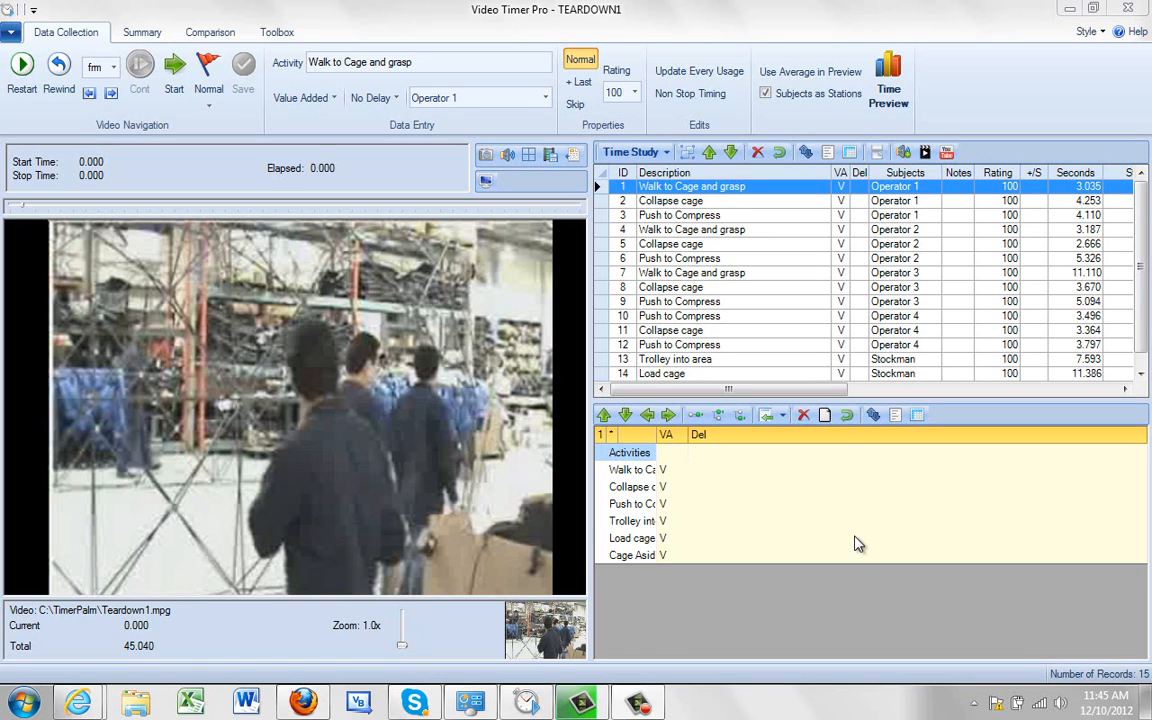
mouse_move(578, 380)
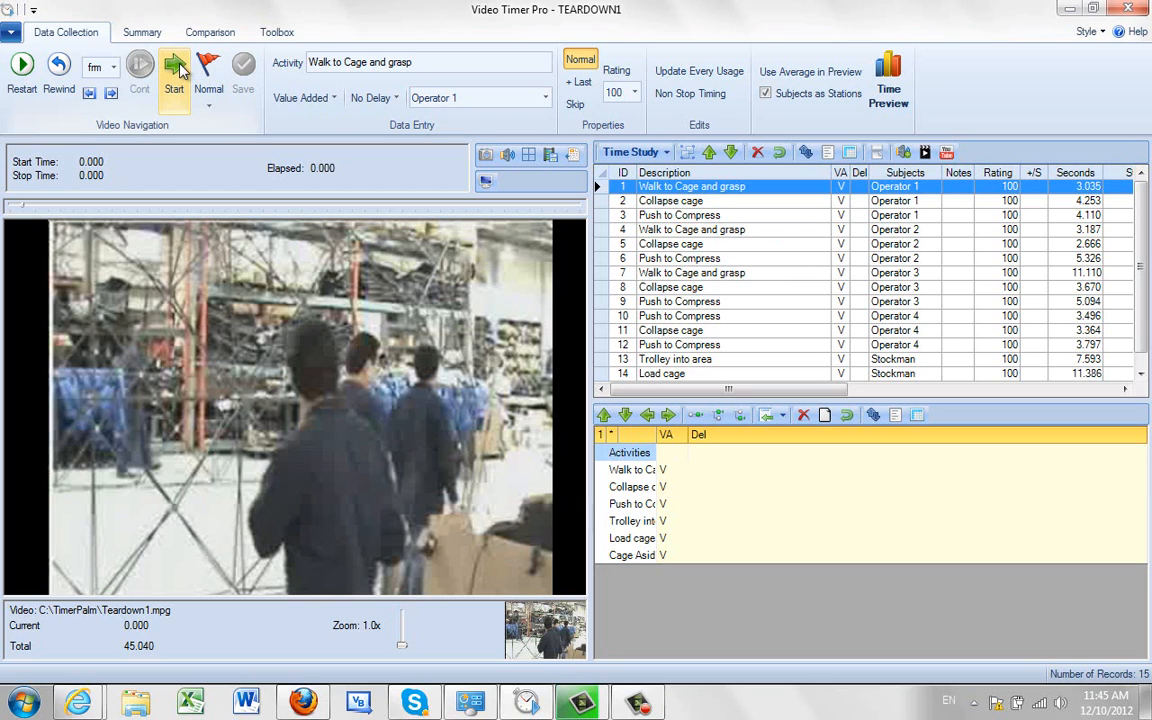
Start playback of Teardown1.mpg from the Video Navigation bar until it stops at 4.411 s
click(174, 66)
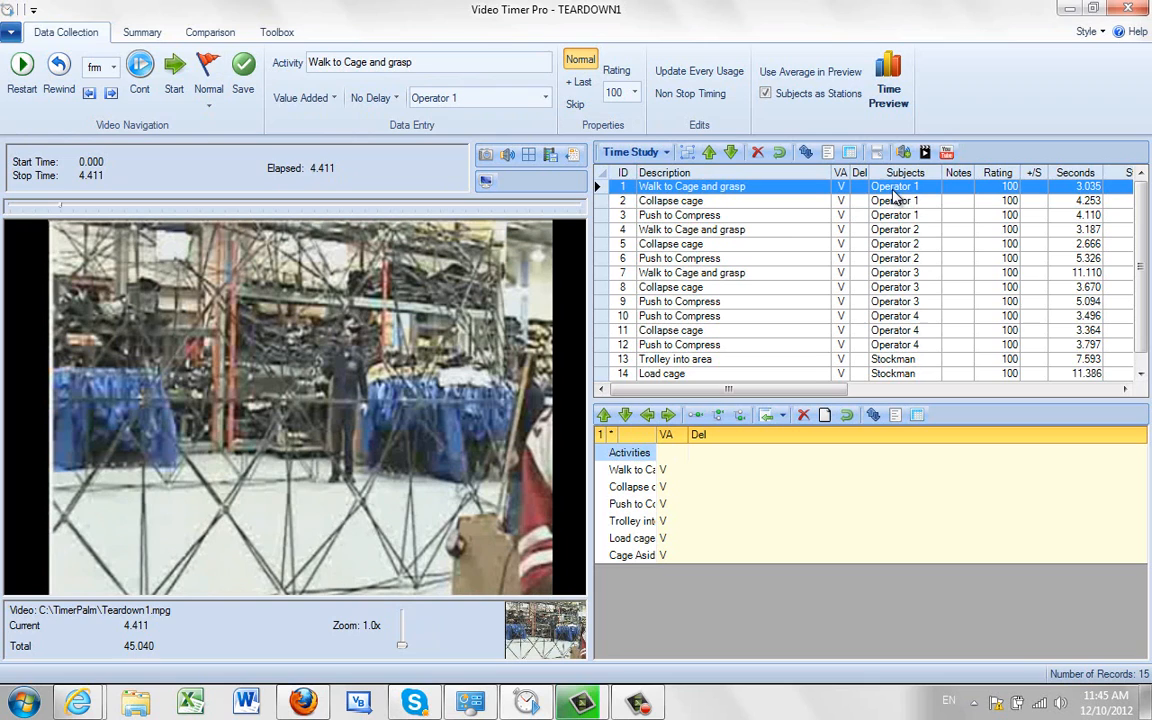
mouse_move(896, 216)
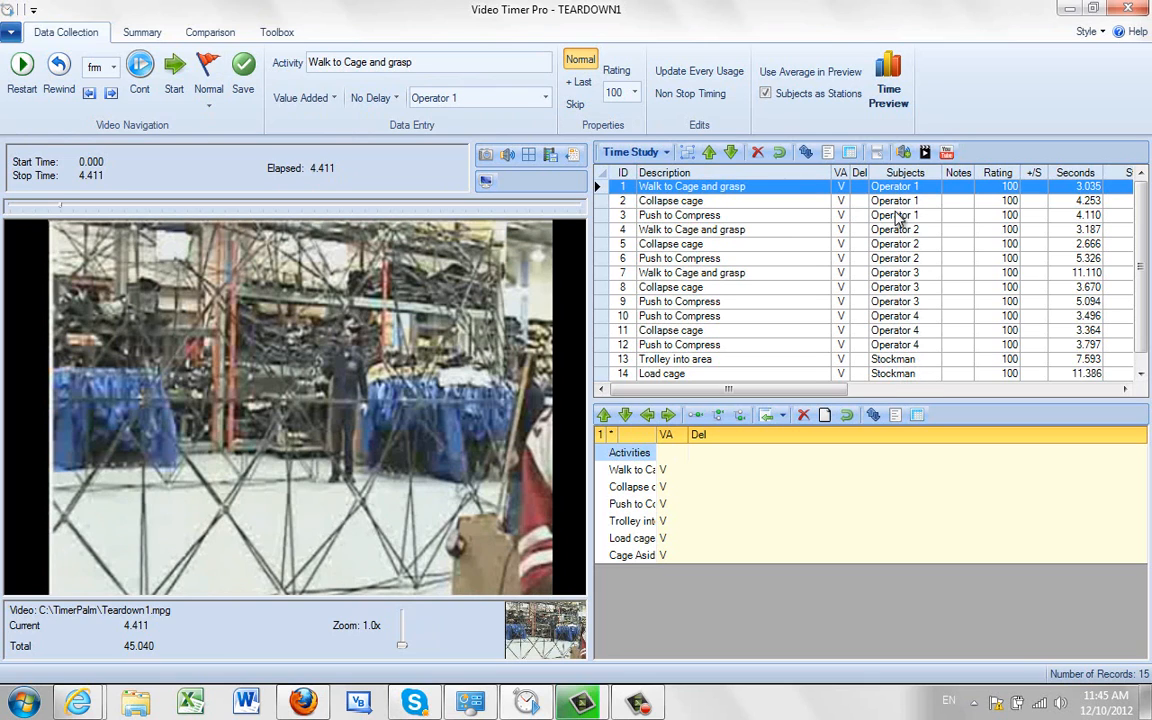
mouse_move(910, 370)
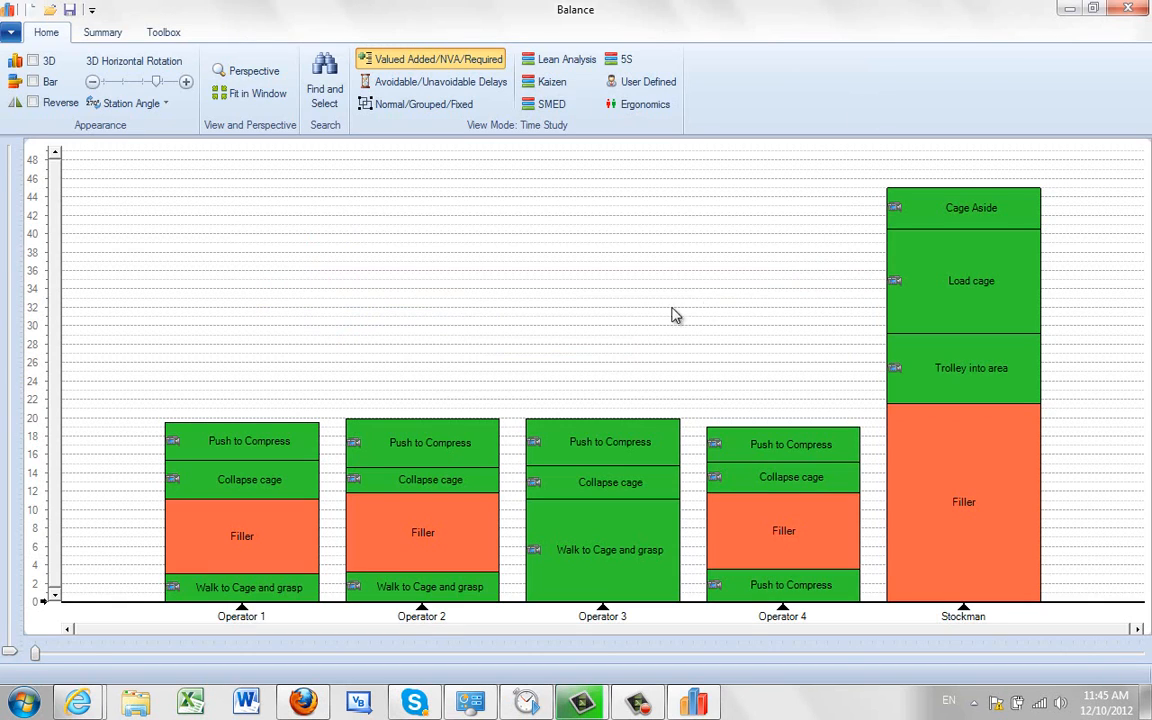
mouse_move(456, 620)
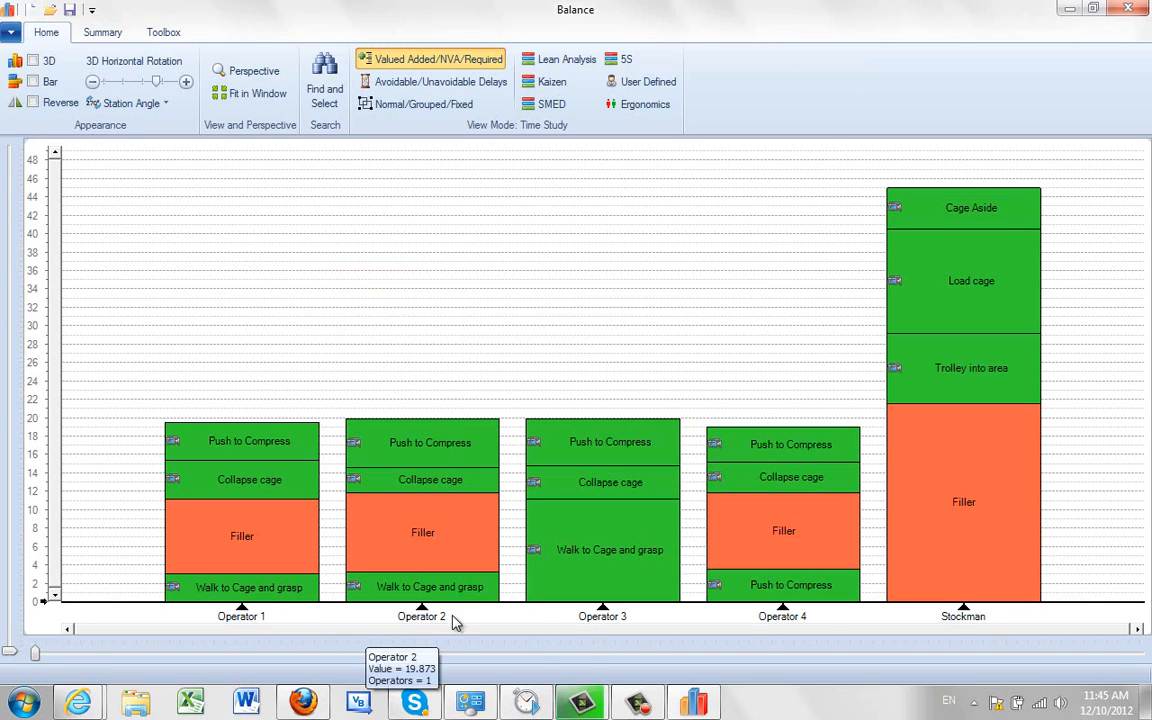
mouse_move(948, 612)
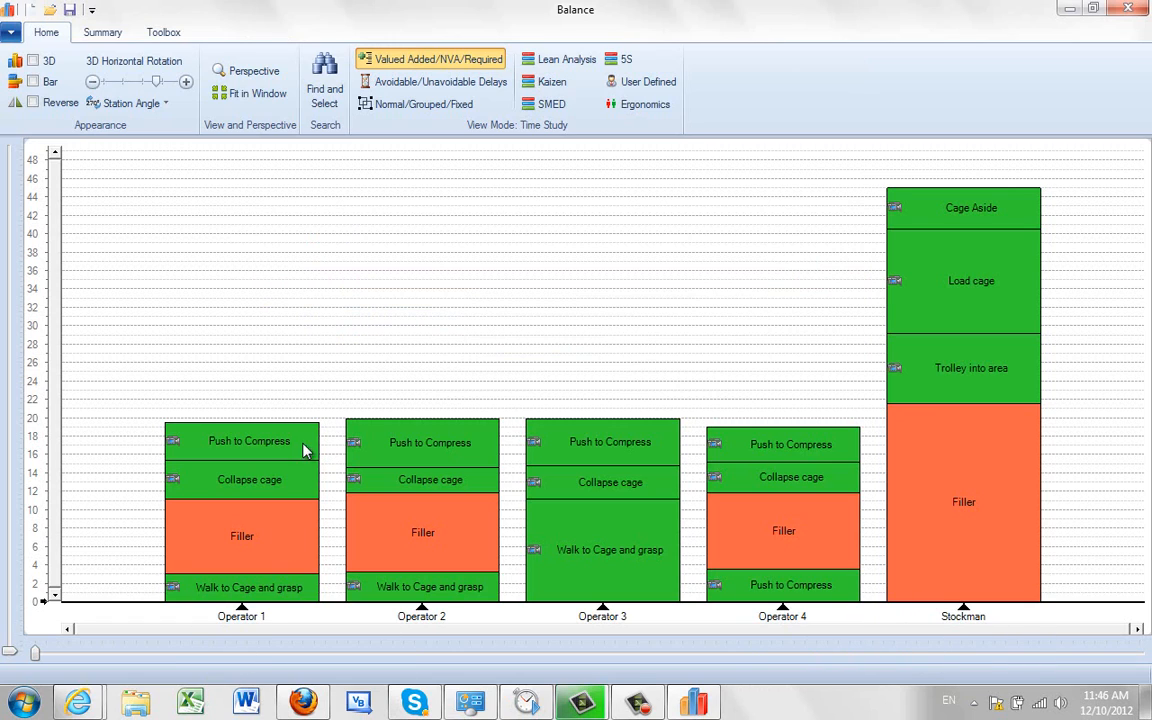
mouse_move(452, 490)
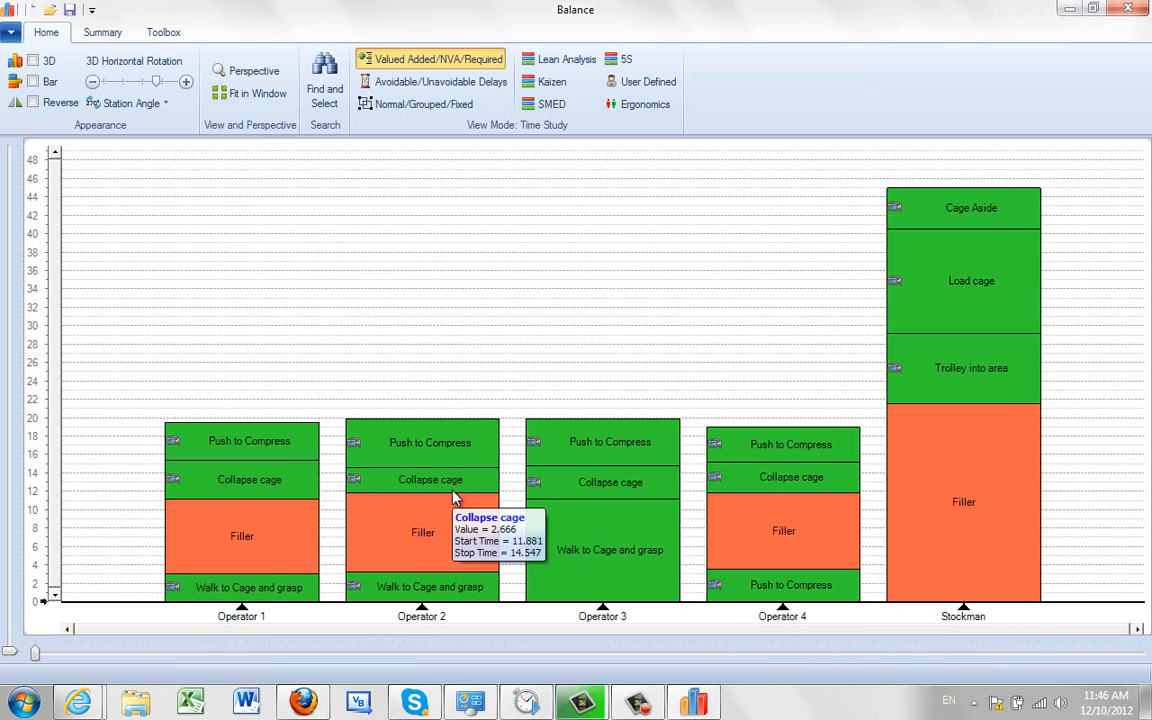
mouse_move(1108, 18)
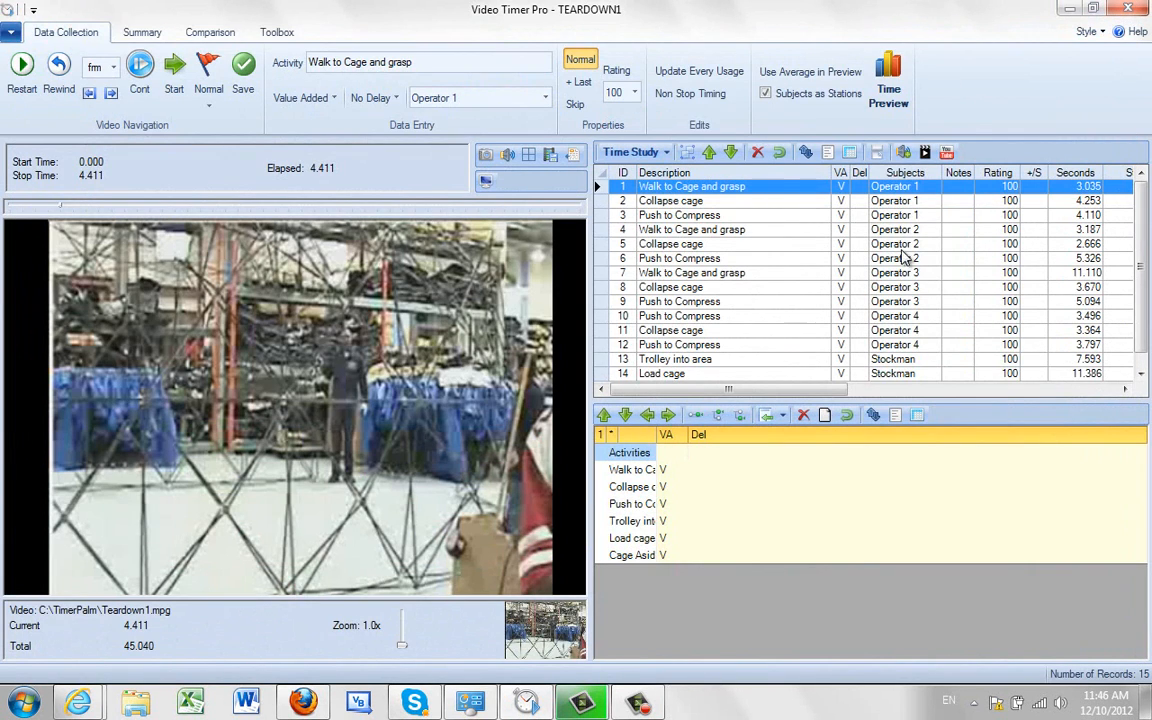
mouse_move(892, 322)
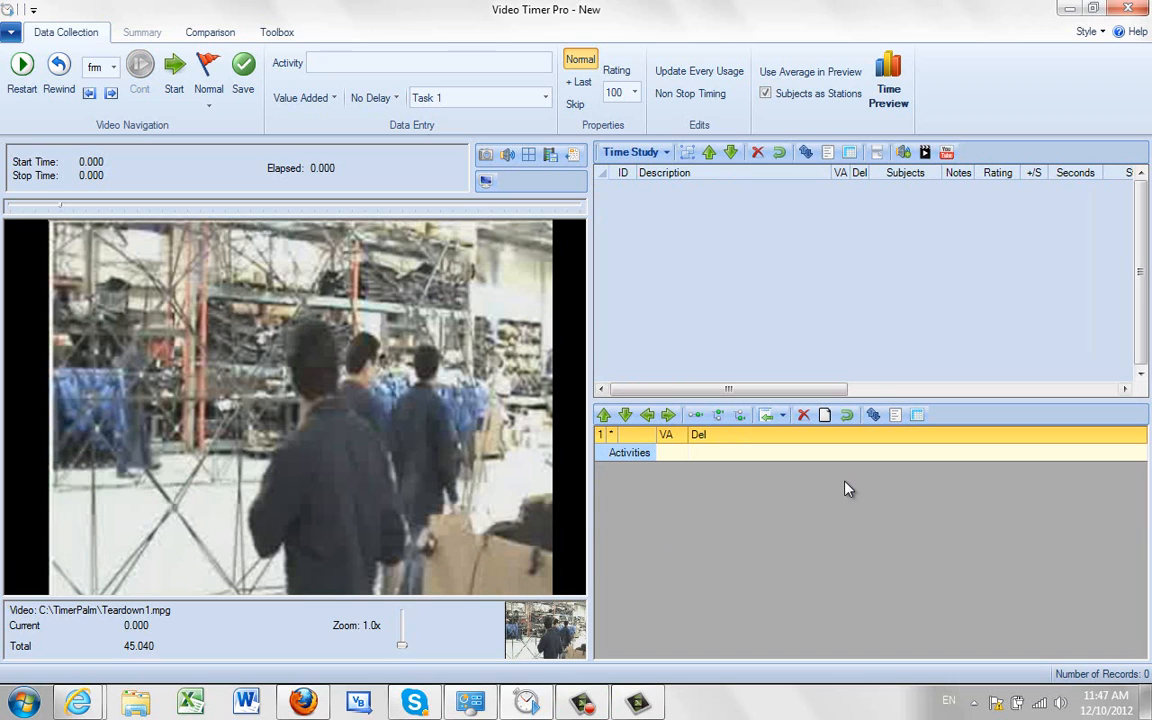
mouse_move(520, 390)
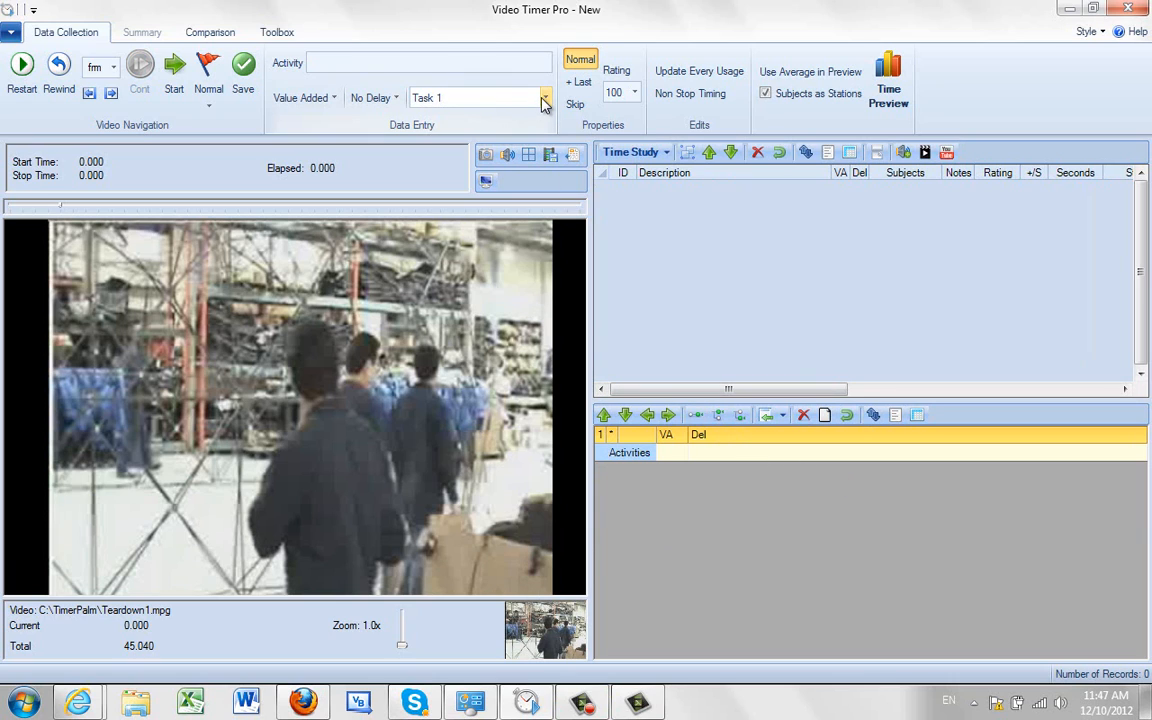
Show the subject list (Task 1–3) for the new study and bring up Edit Subjects
click(544, 96)
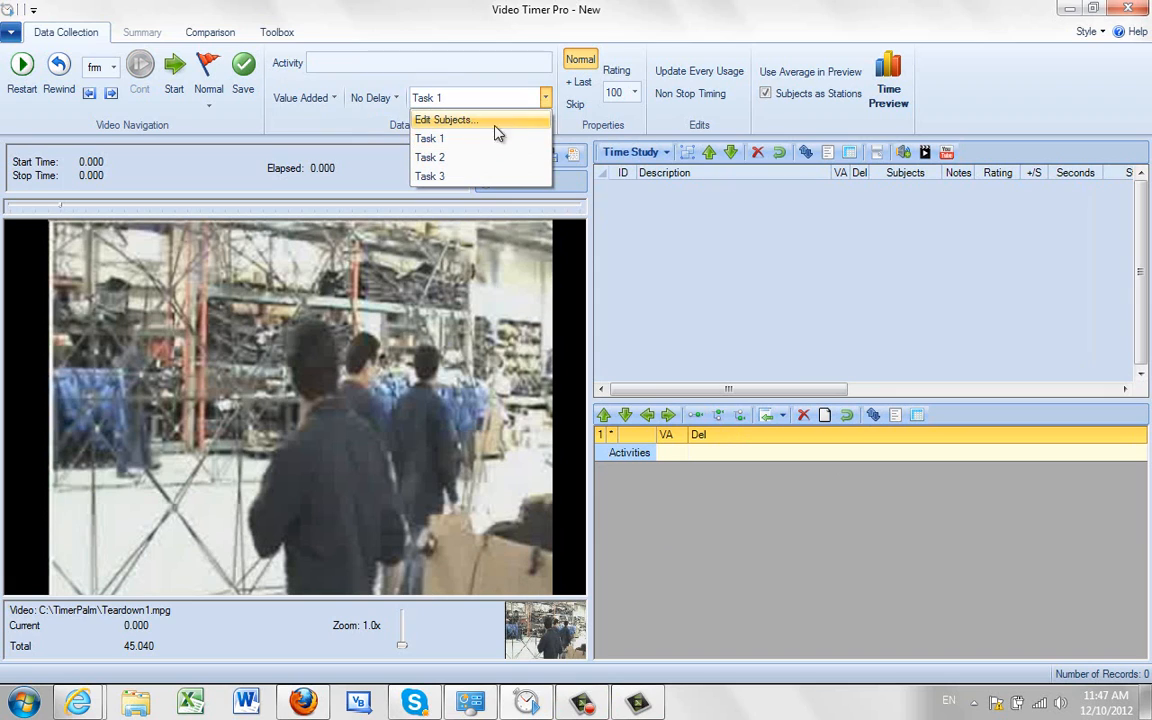
mouse_move(480, 176)
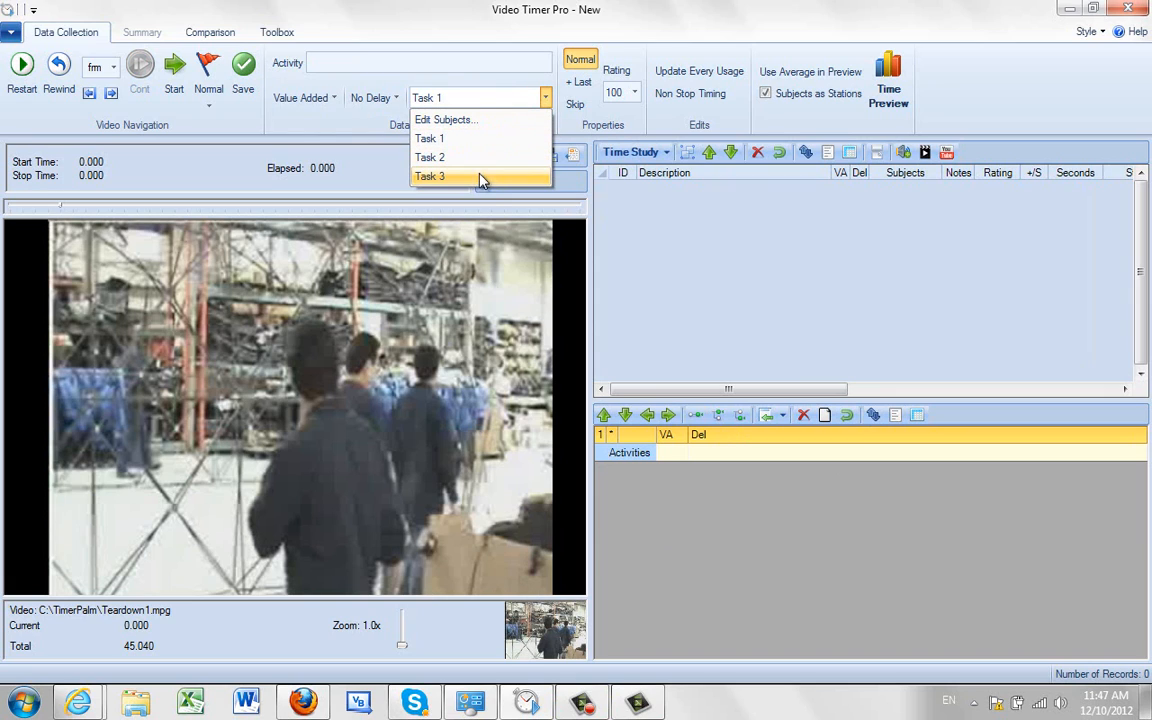
mouse_move(476, 120)
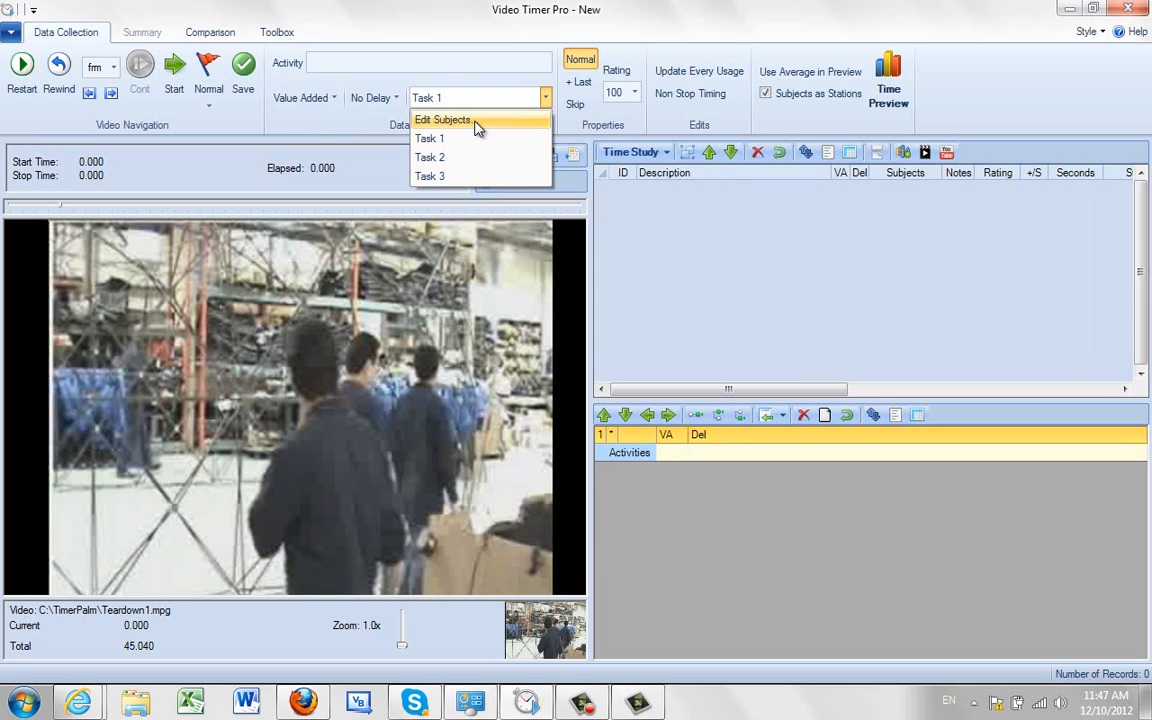
click(444, 120)
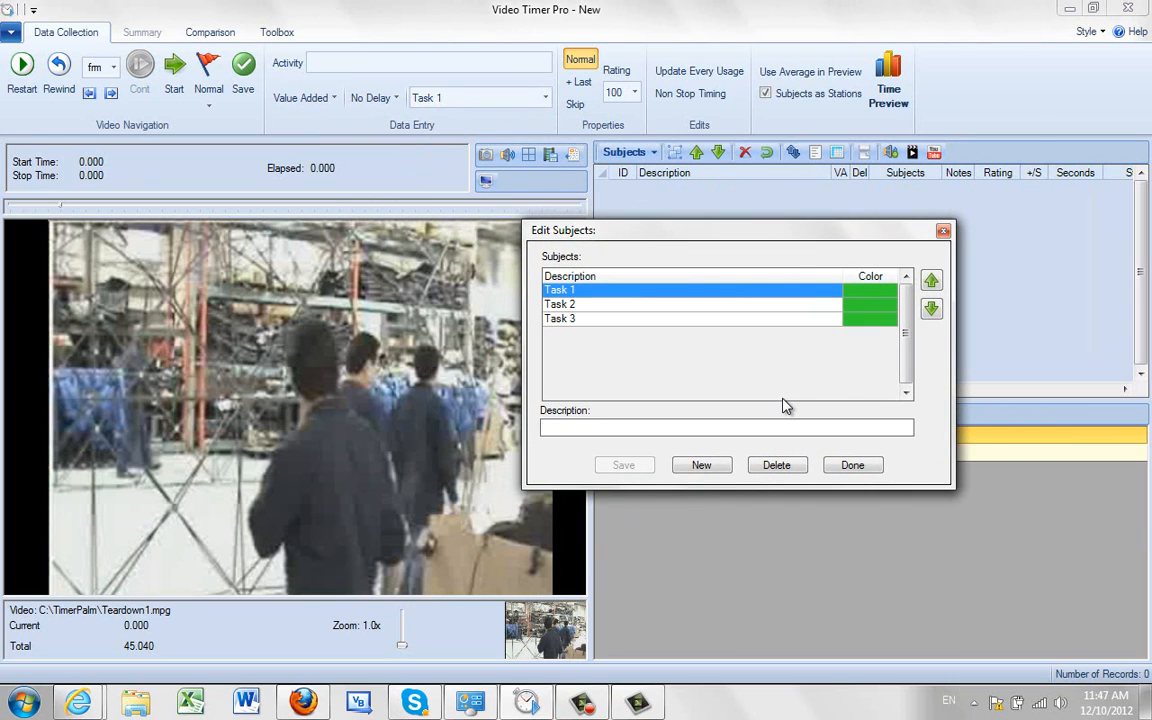
mouse_move(736, 392)
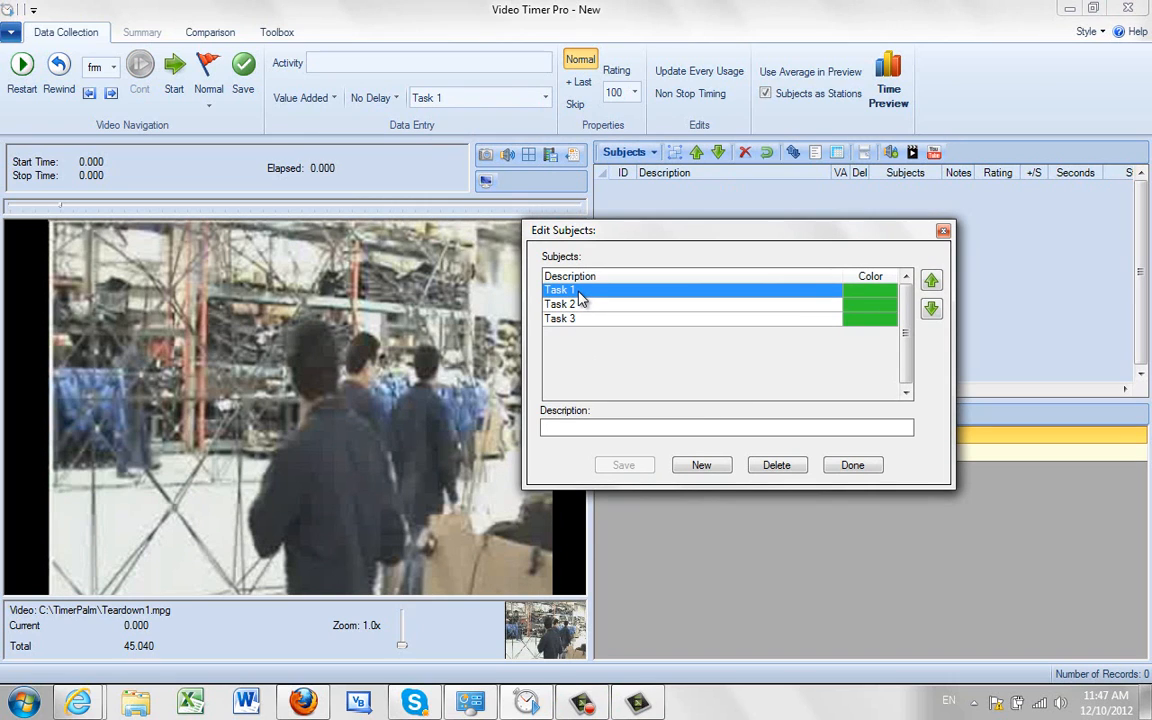
Rename Task 1 to Operator 1 and colour it yellow
click(576, 290)
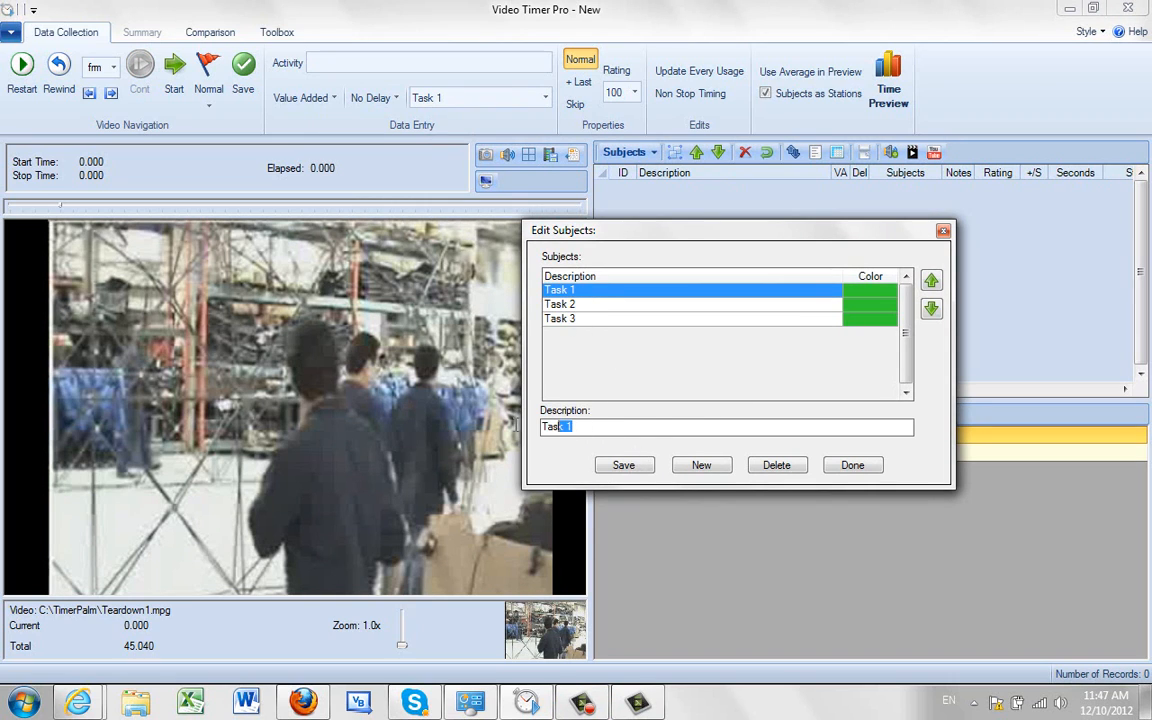
text(Operator)
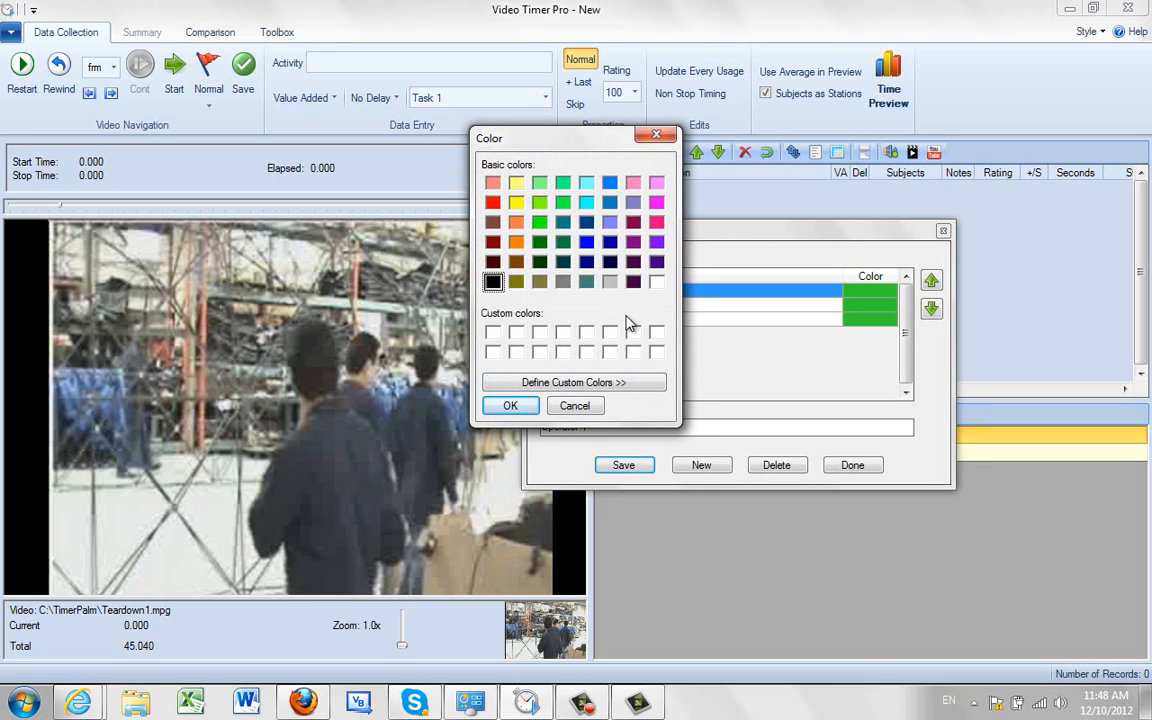
click(516, 202)
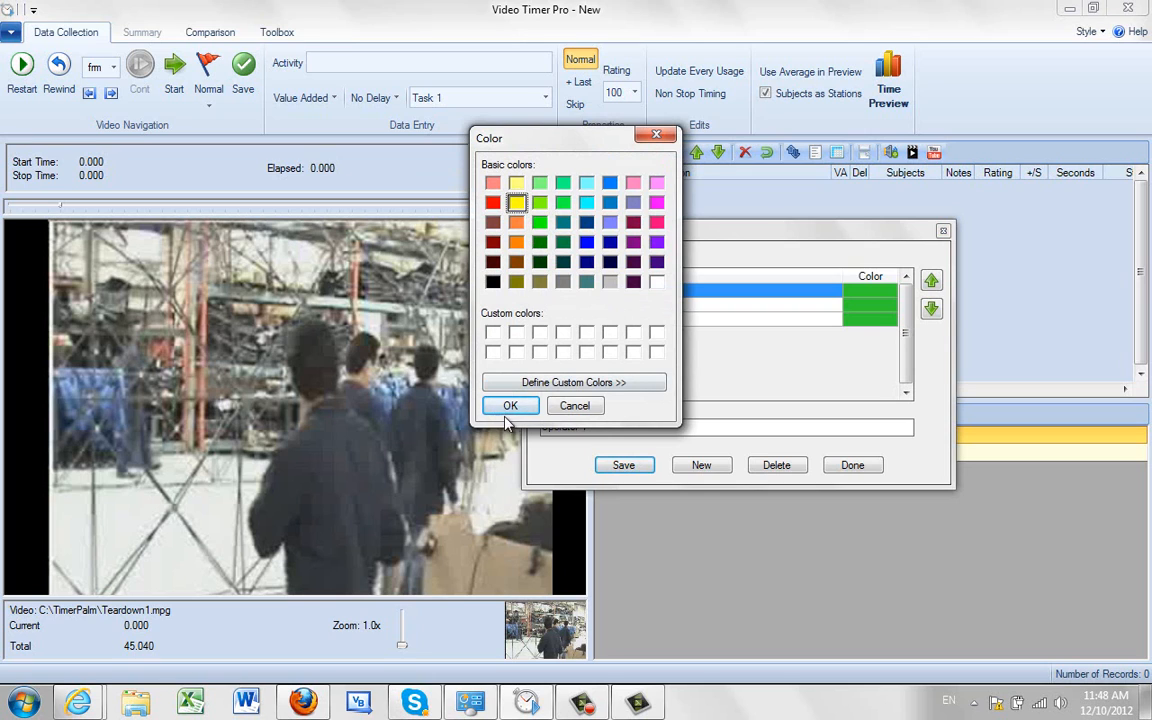
click(510, 404)
text(2)
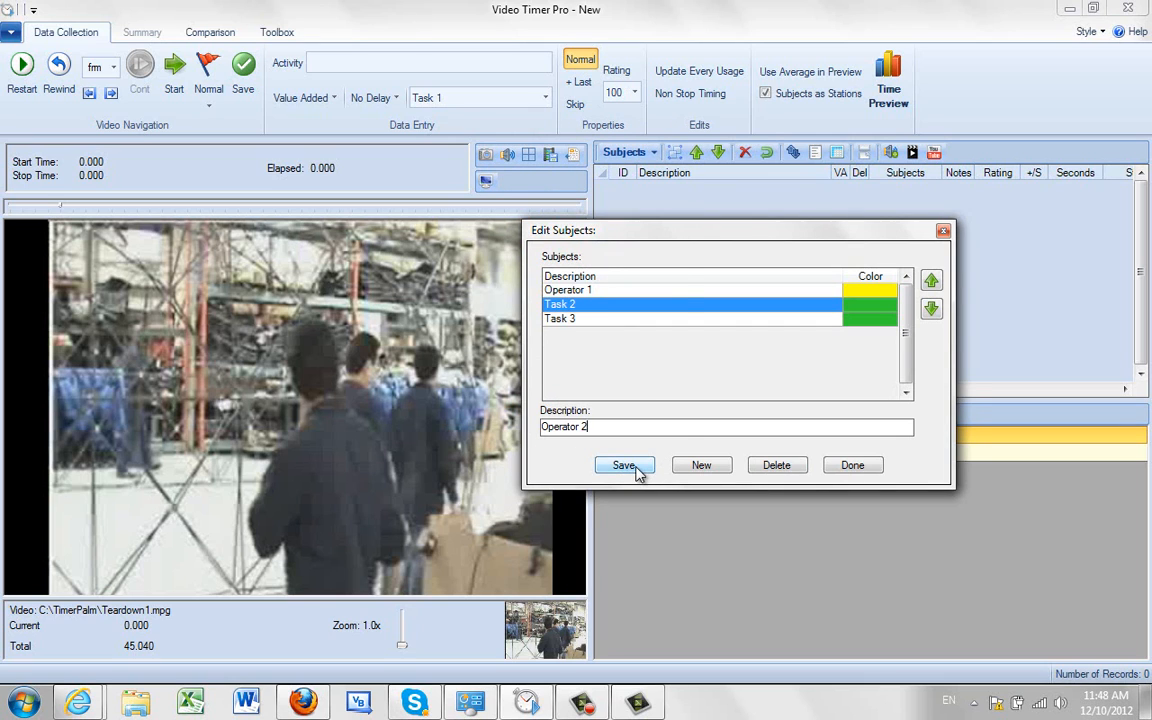
Save the second subject as Operator 2 and colour it orange
click(868, 290)
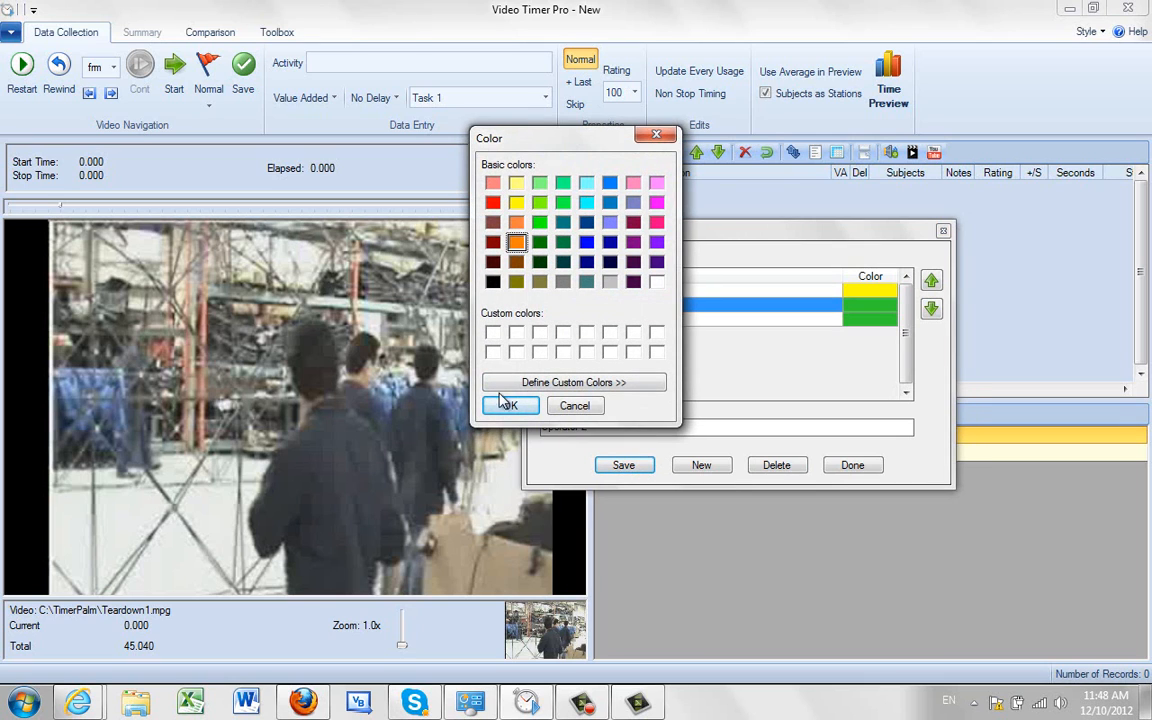
click(508, 404)
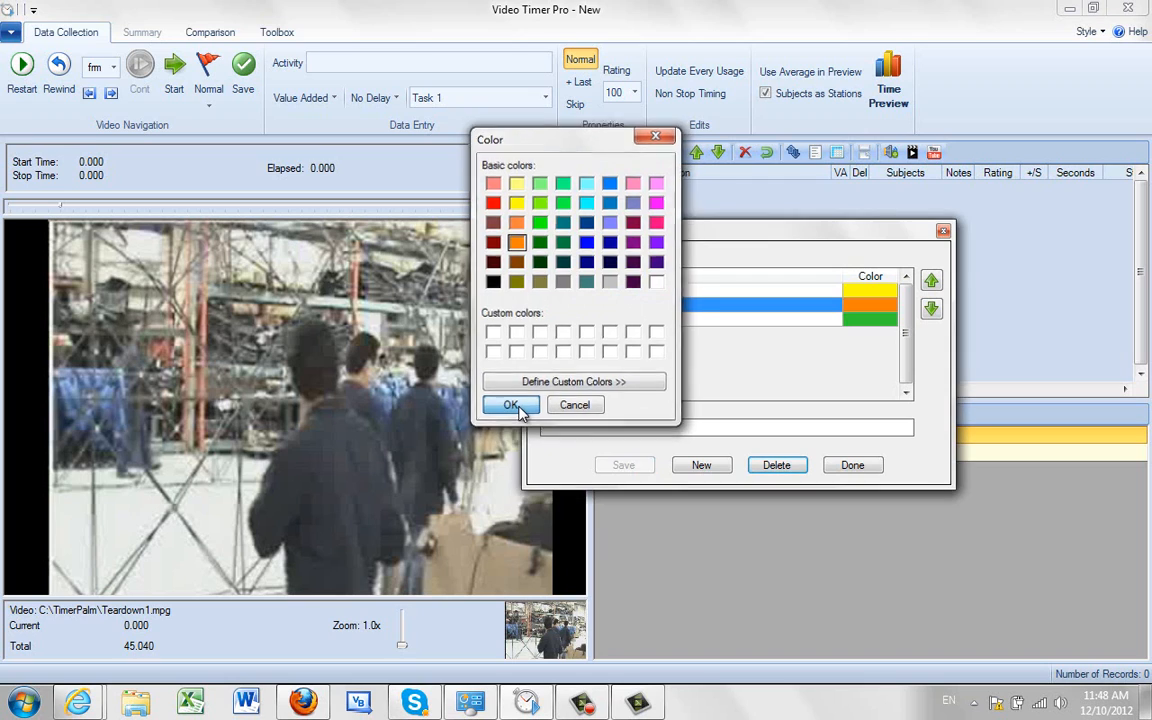
click(510, 404)
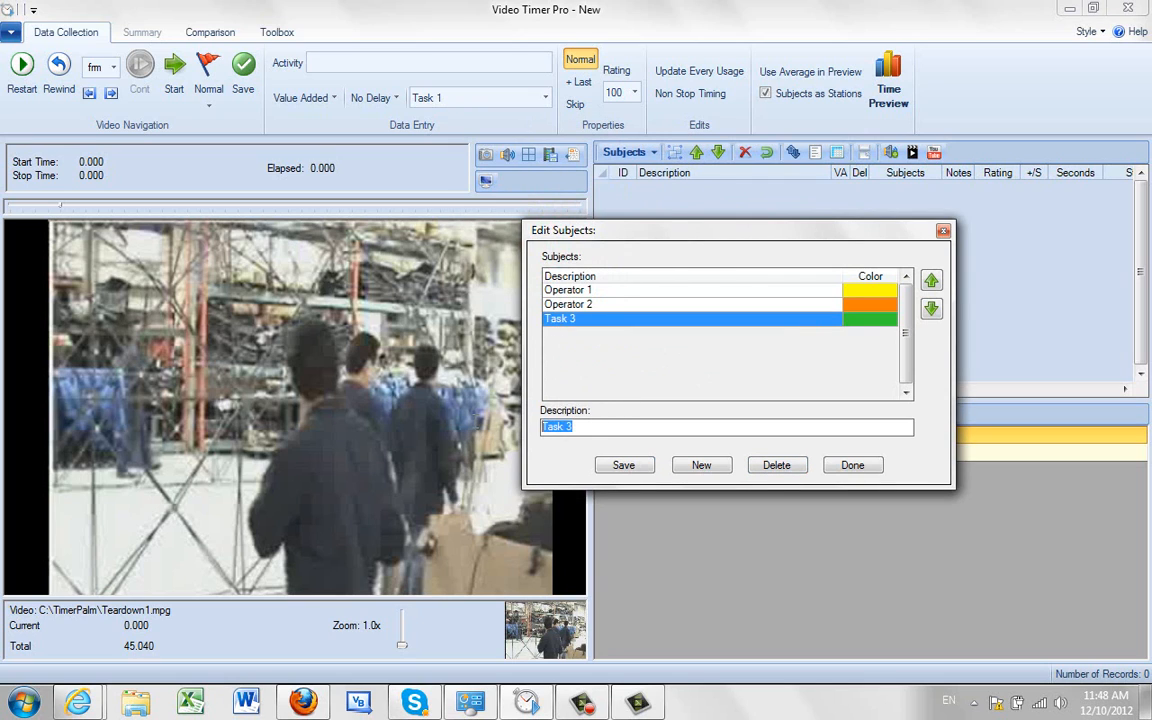
Rename the third subject to Operator 3 and colour it green
text(Operator)
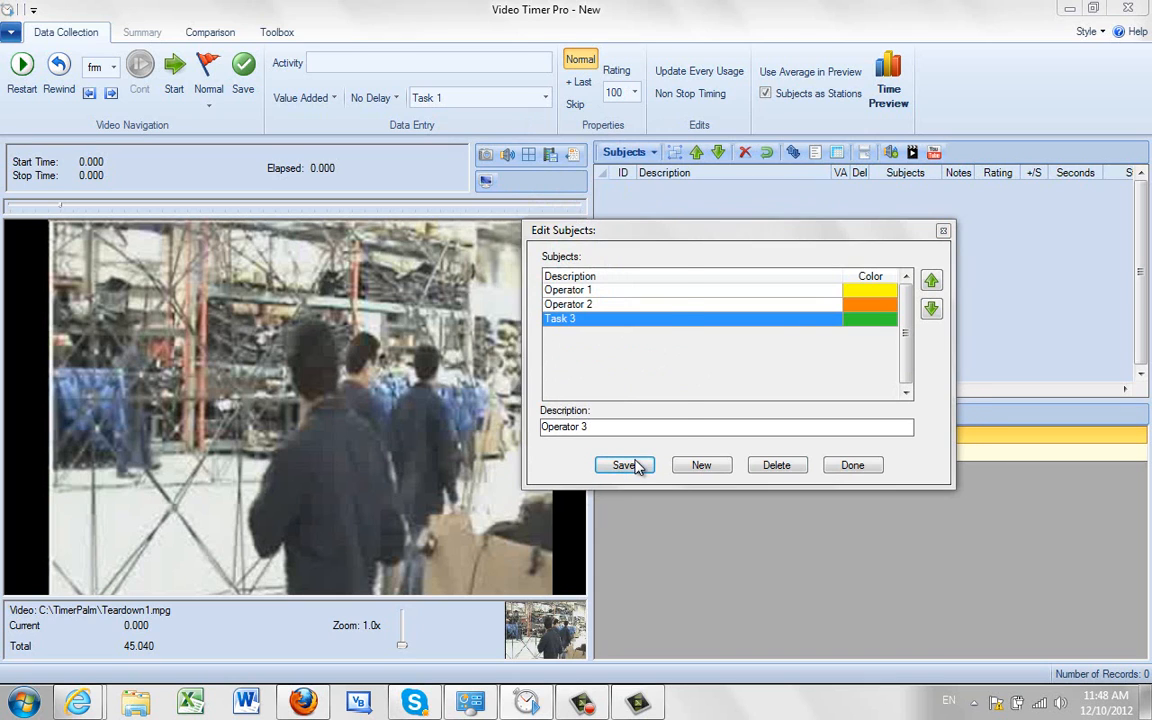
click(868, 318)
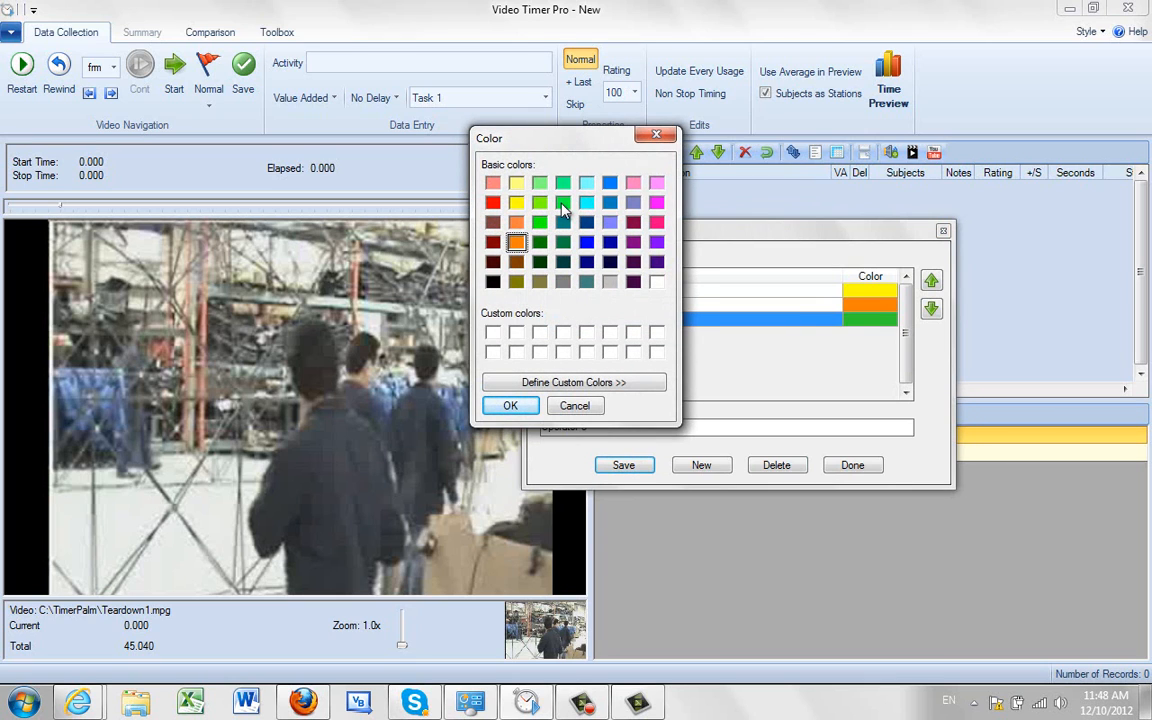
click(540, 204)
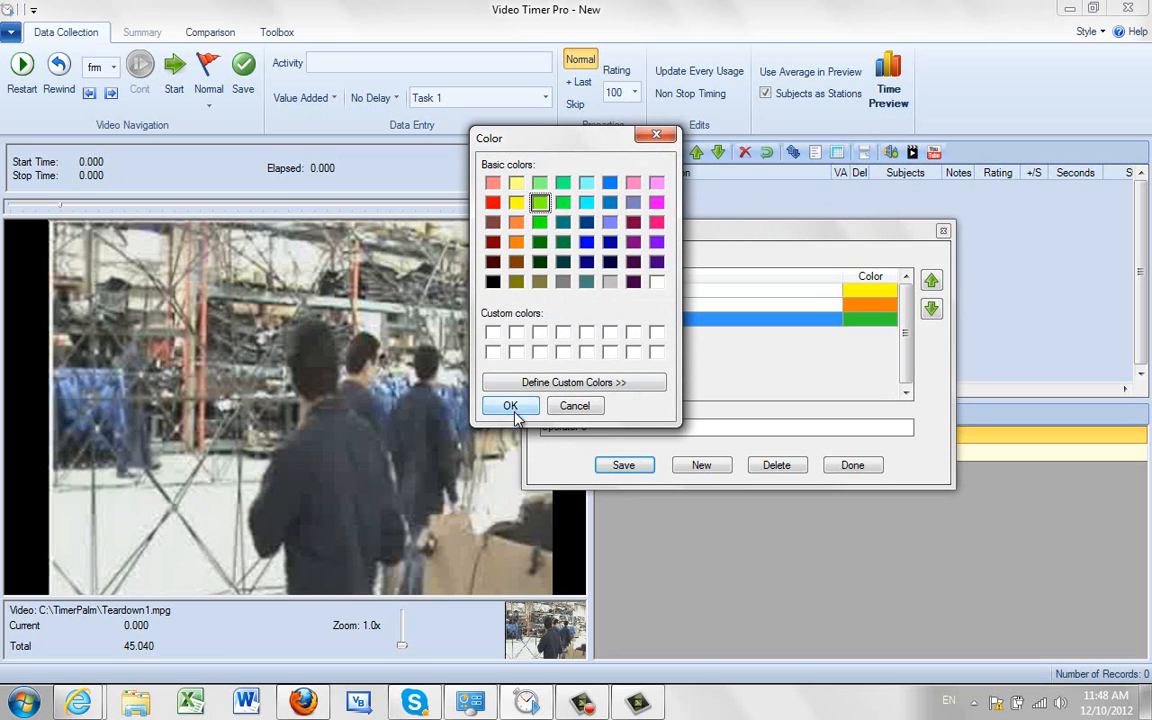
click(510, 404)
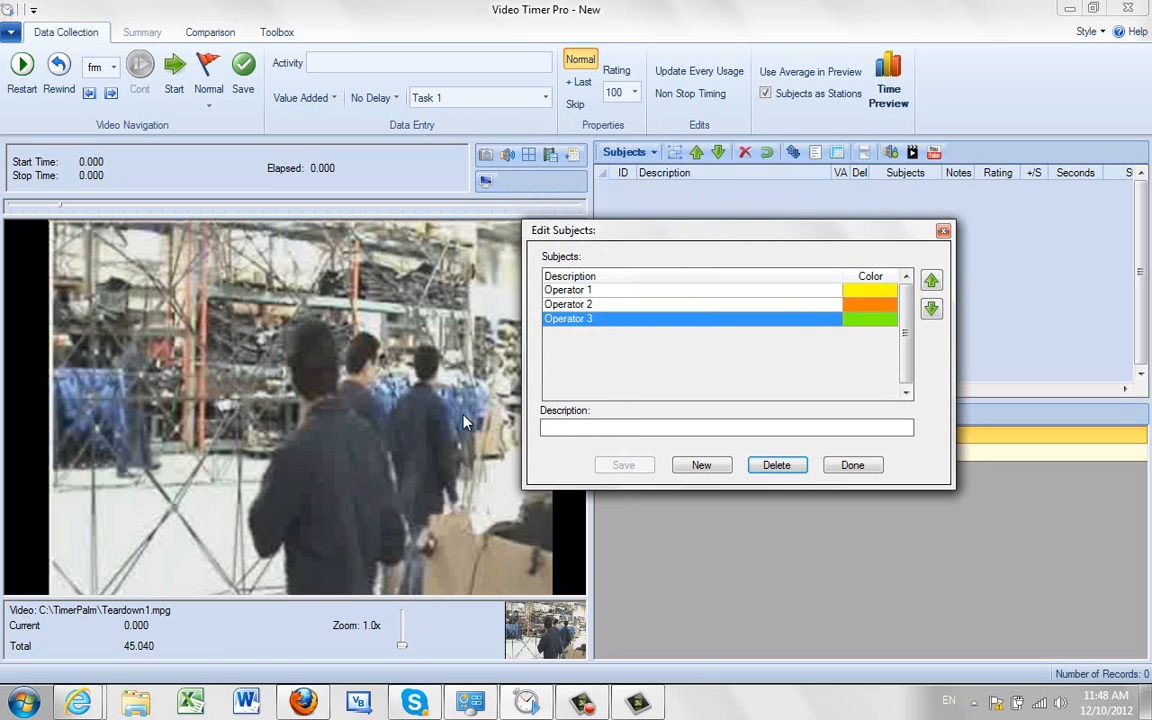
mouse_move(592, 348)
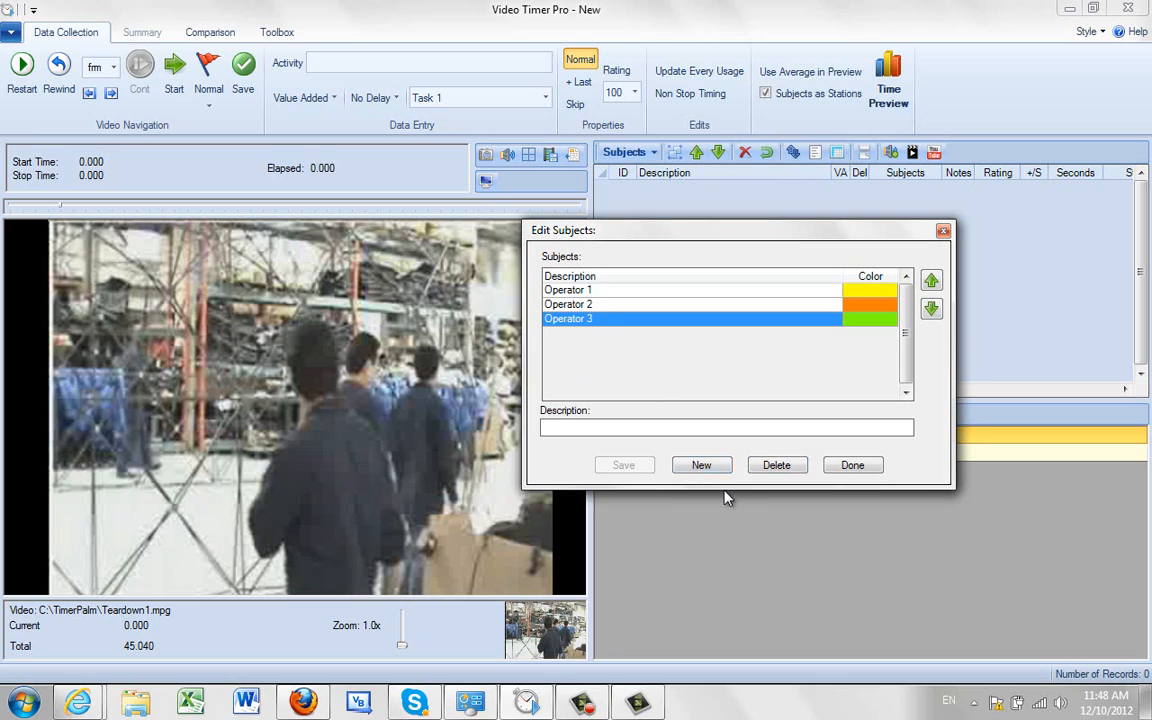
Add a new subject Operator 4 coloured cyan
text(Opero)
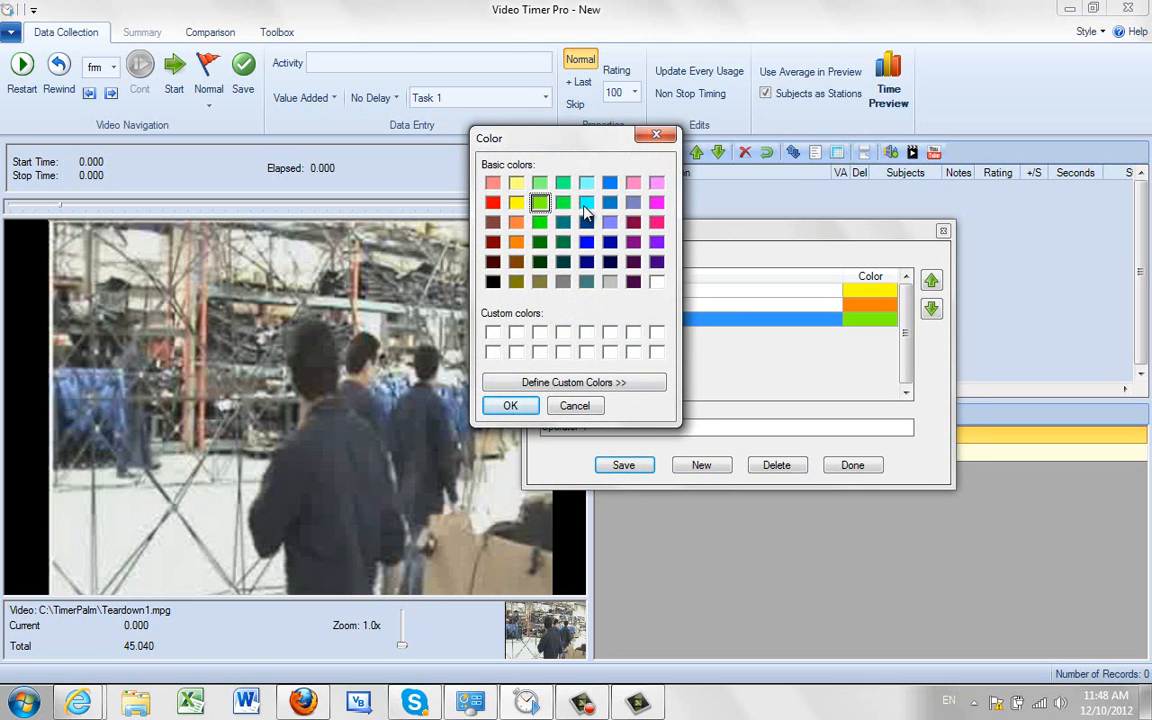
click(588, 204)
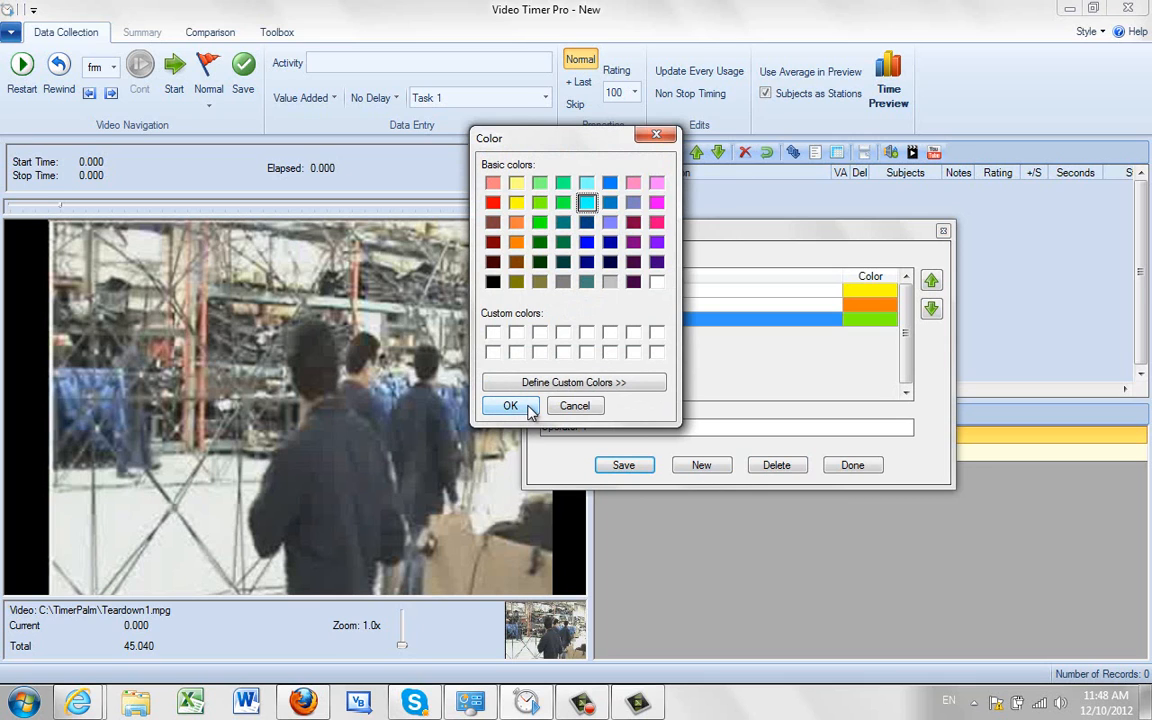
click(510, 404)
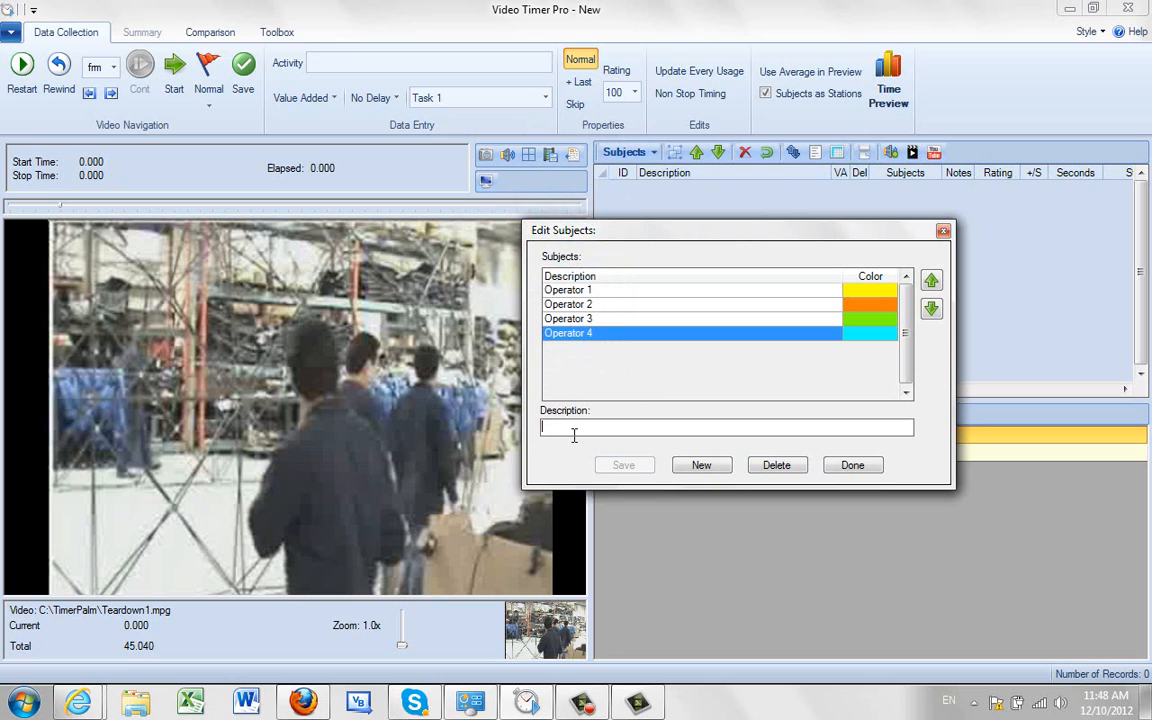
Add a new subject Stockman and save it, to be coloured blue
text(Stockman)
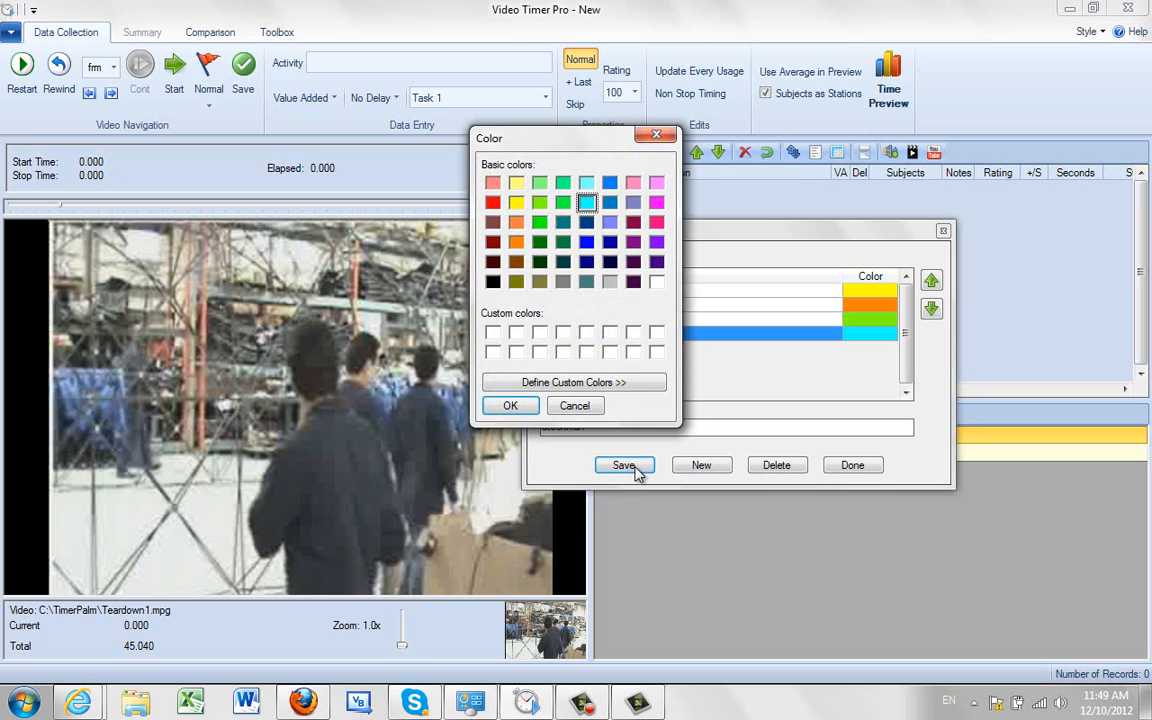
click(608, 202)
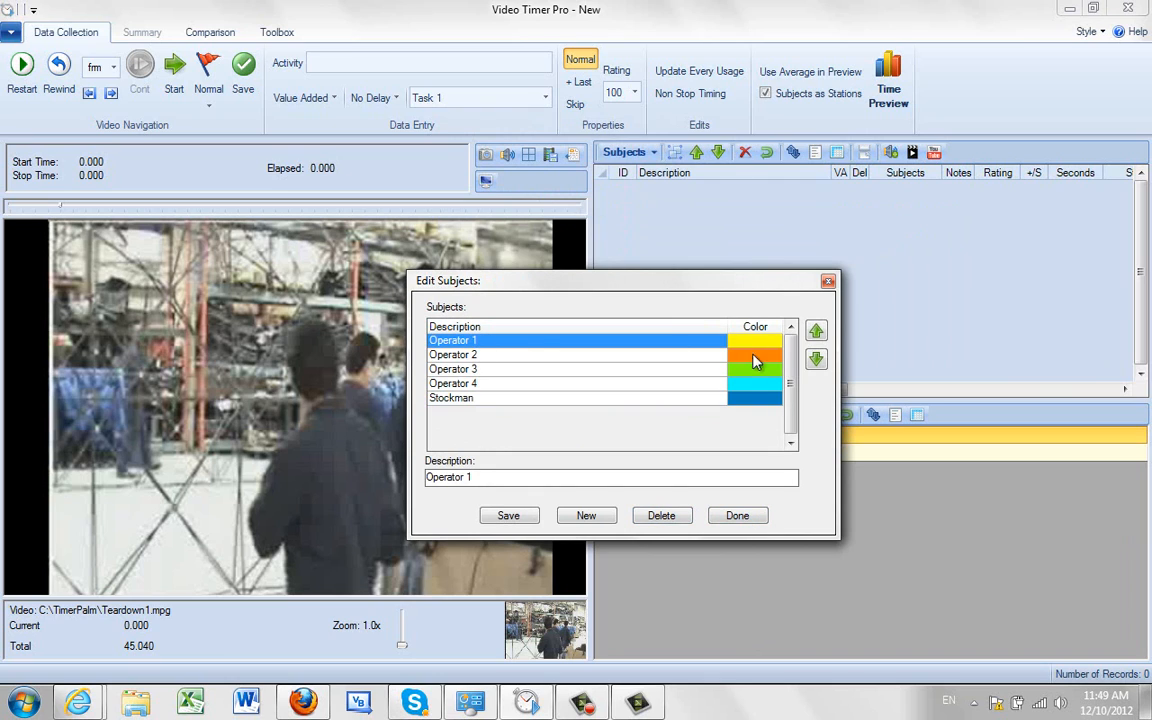
Move Operator 1 down then back to the top, and finish with Done so Operator 1 is current
click(816, 358)
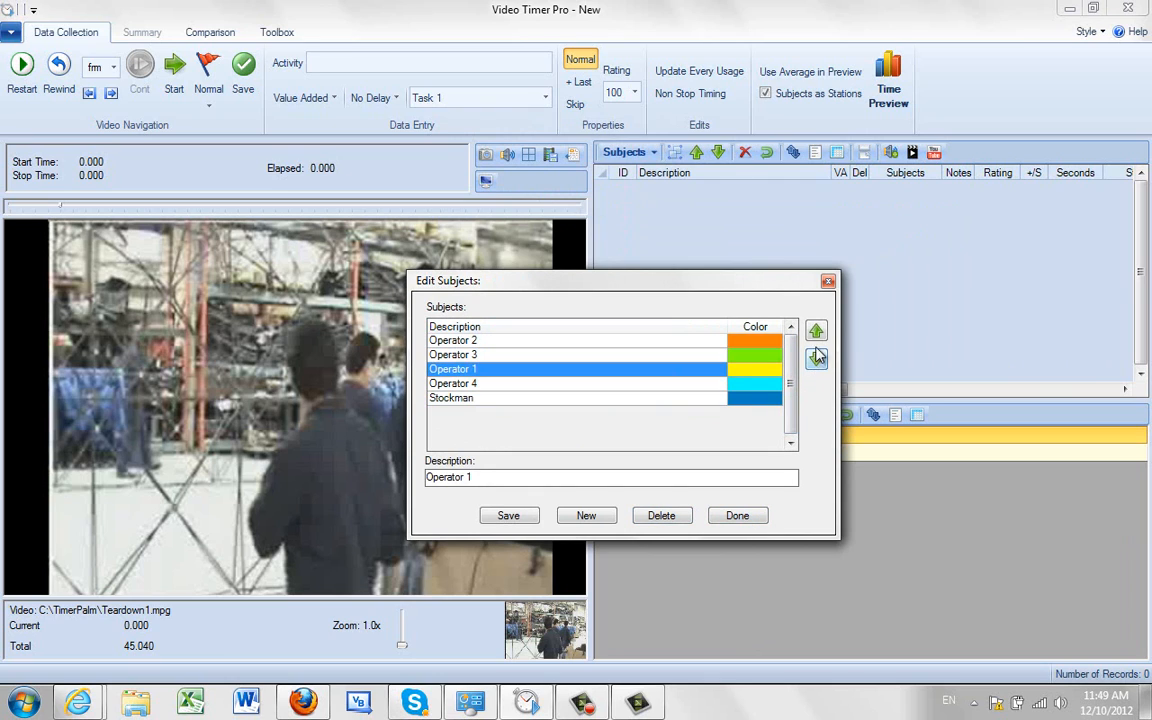
click(816, 332)
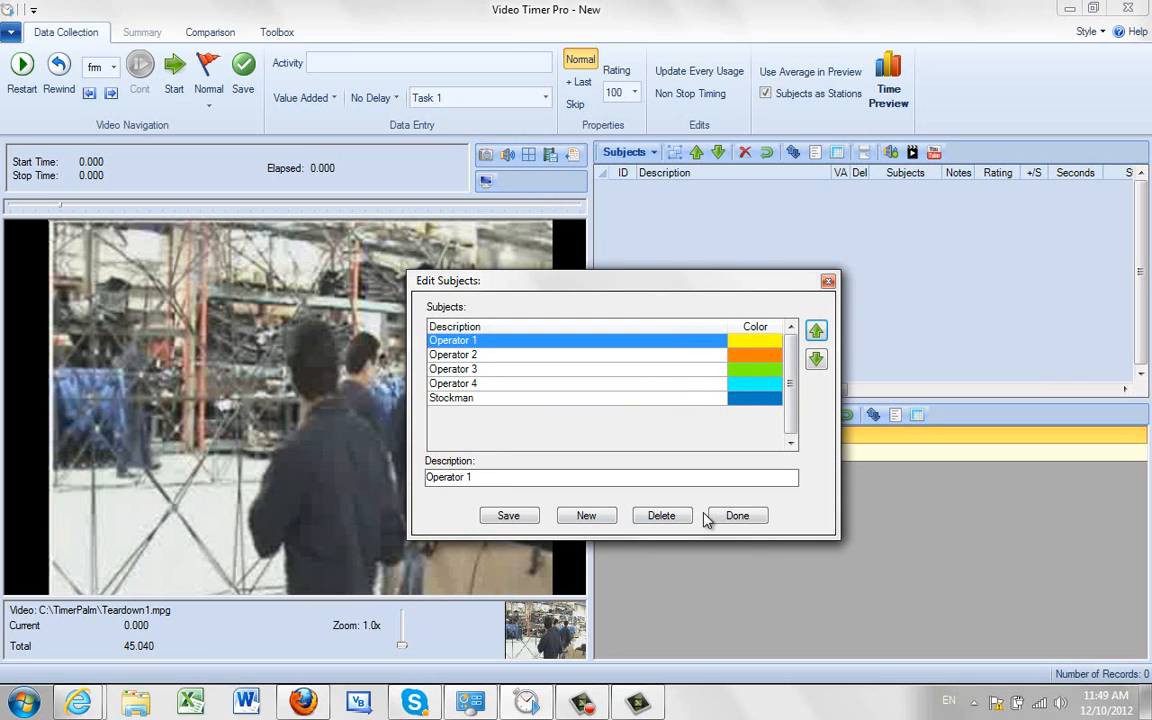
click(736, 516)
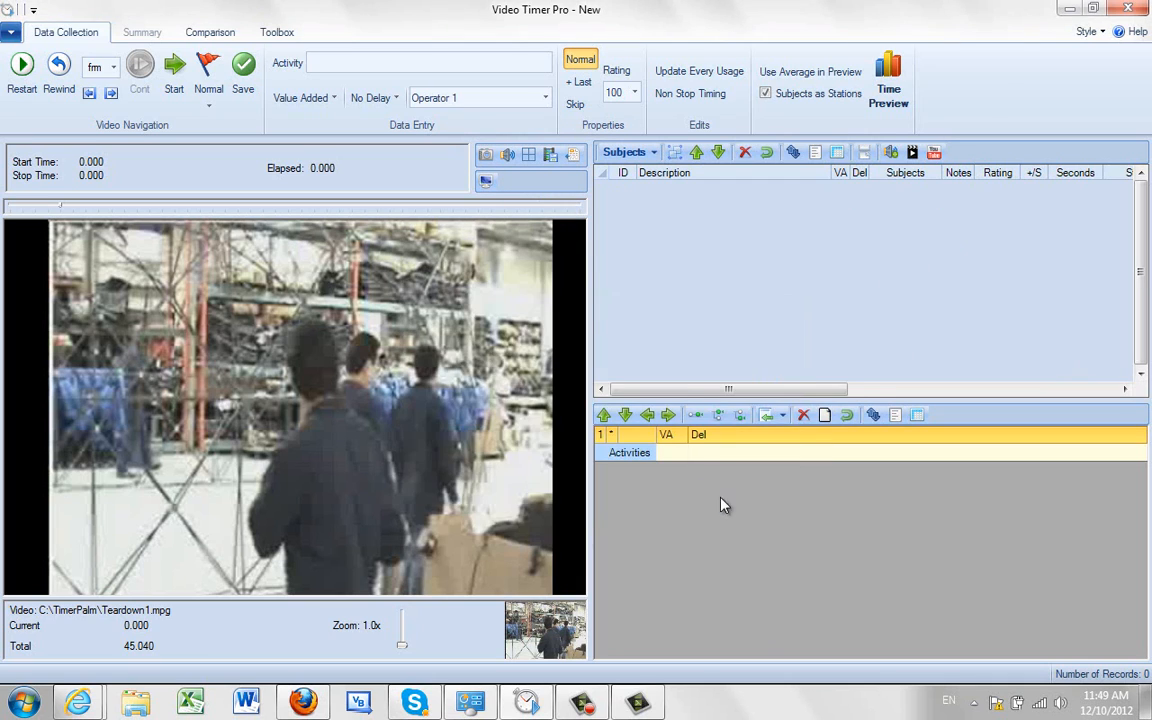